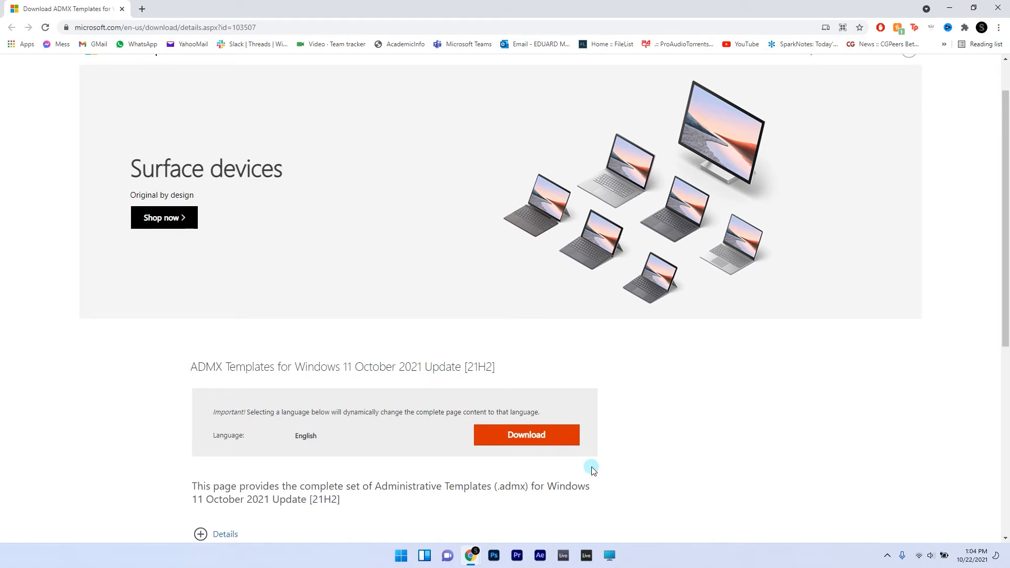
# Step: Download the Windows 11 October 2021 ADMX Templates installer and save it to the Desktop
pyautogui.click(526, 434)
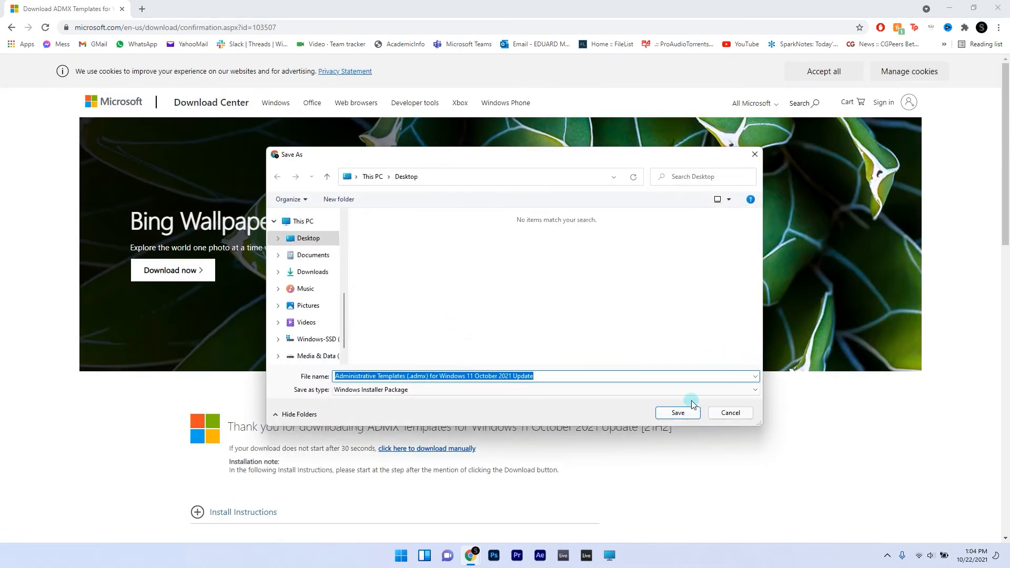
pyautogui.click(676, 413)
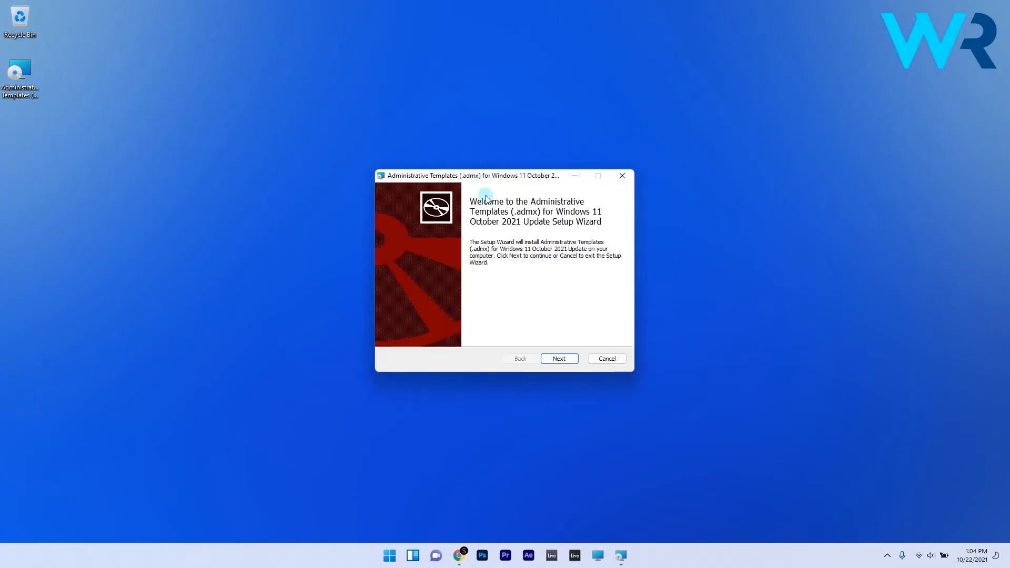
# Step: Install the complete ADMX templates package to the default PolicyDefinitions location and finish the wizard
pyautogui.click(558, 359)
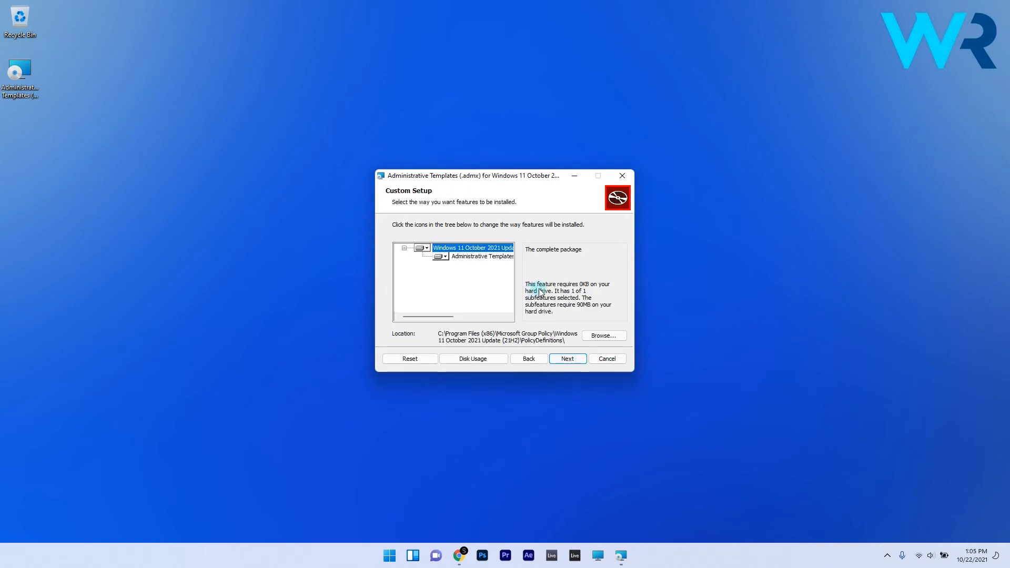
pyautogui.click(565, 359)
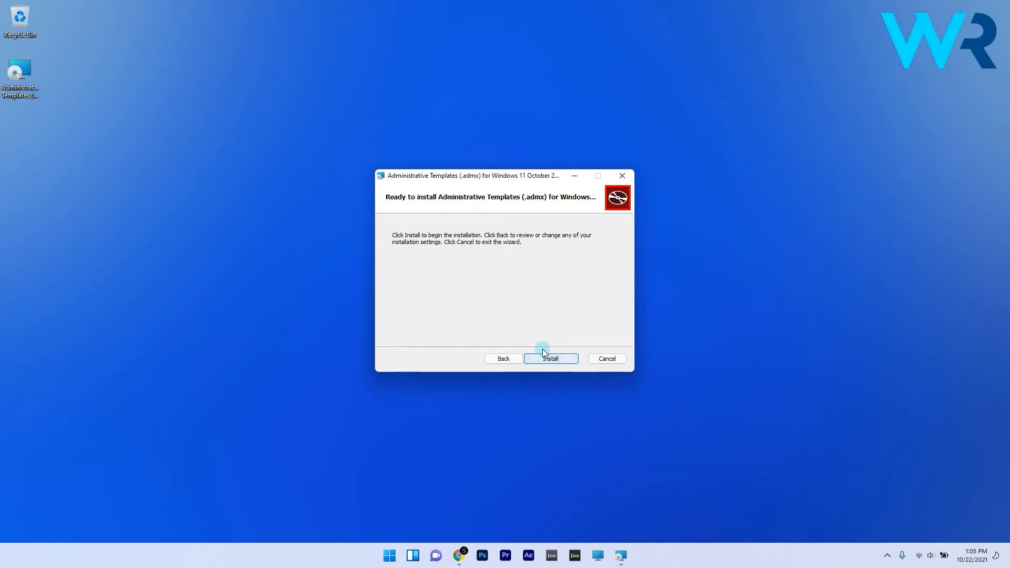
pyautogui.click(549, 359)
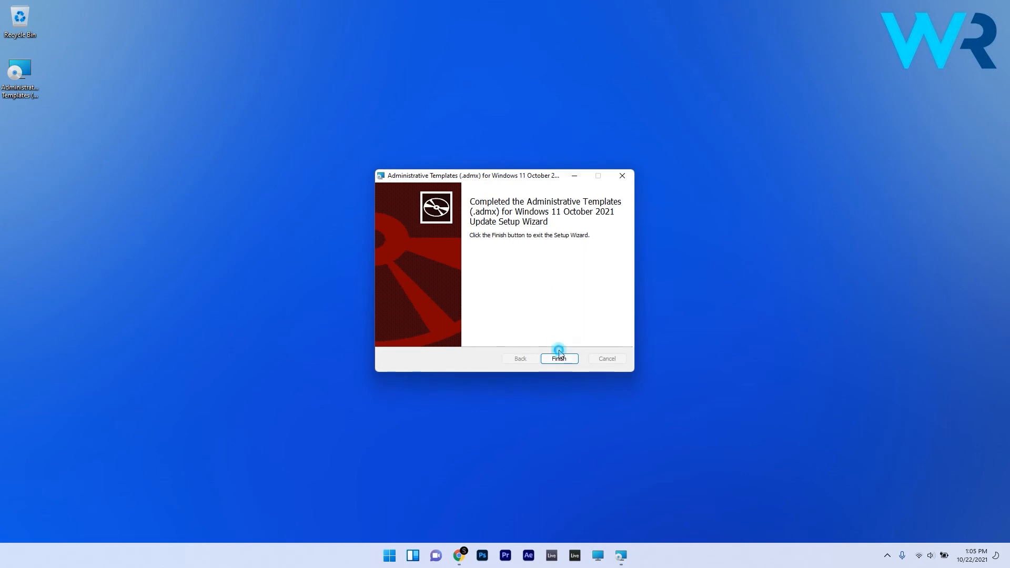
pyautogui.click(557, 358)
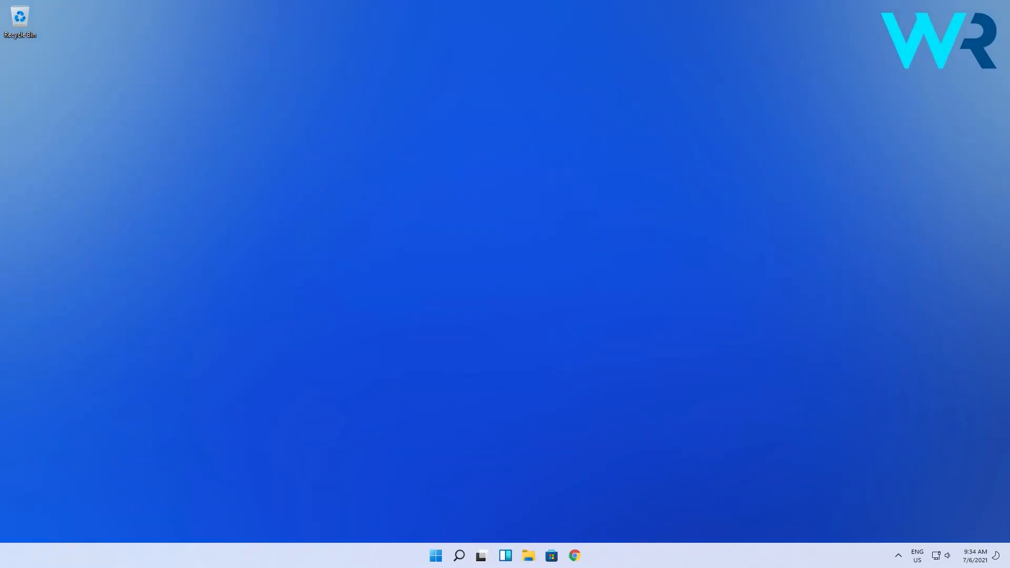